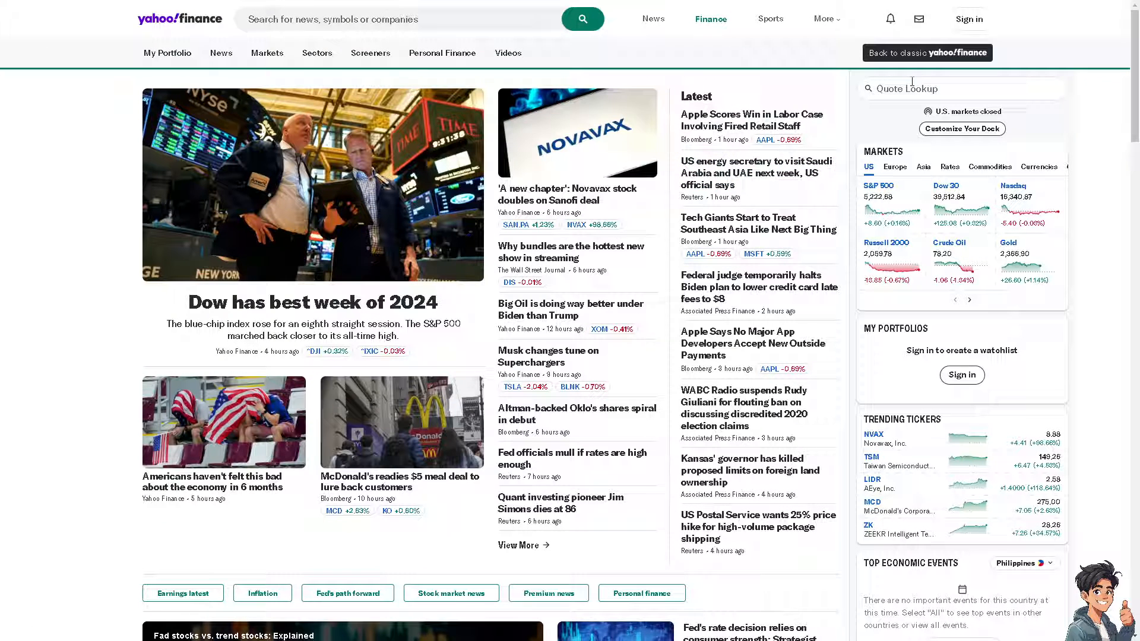
Go to the Yahoo Finance sign-in page from the homepage header.
left_click(970, 18)
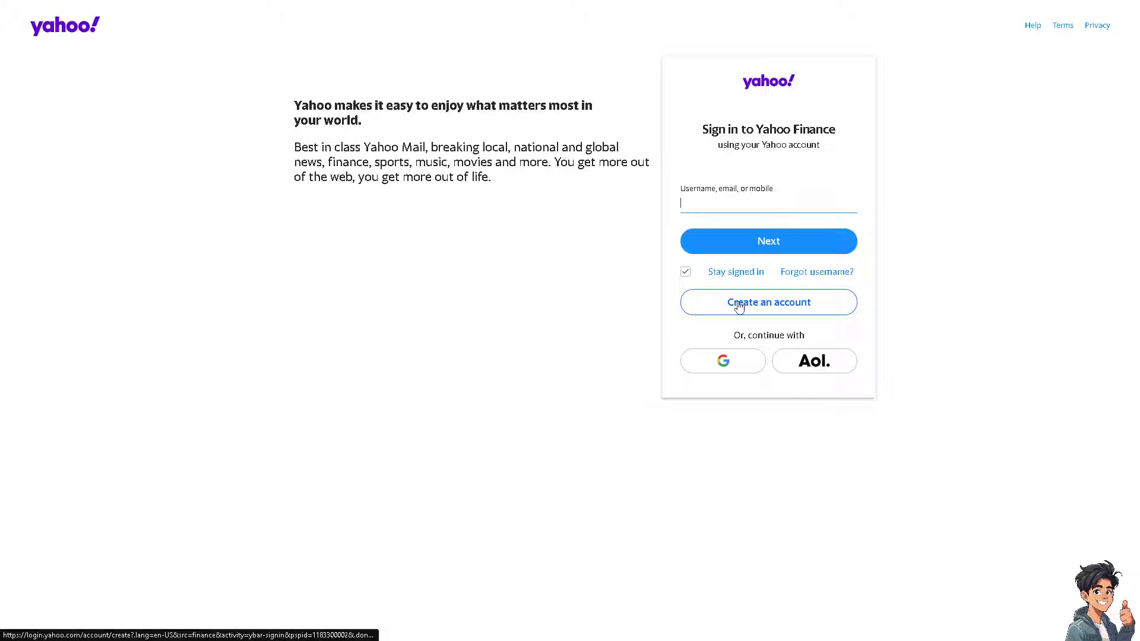
Start creating a new Yahoo account from the sign-in page.
left_click(768, 303)
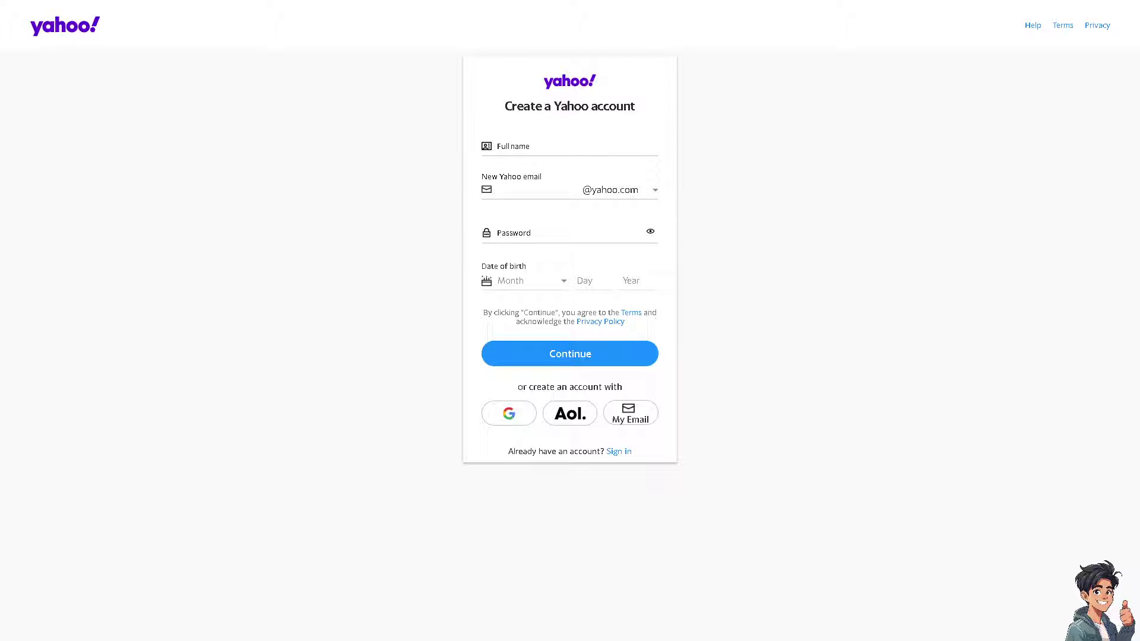
mouse_move(850, 352)
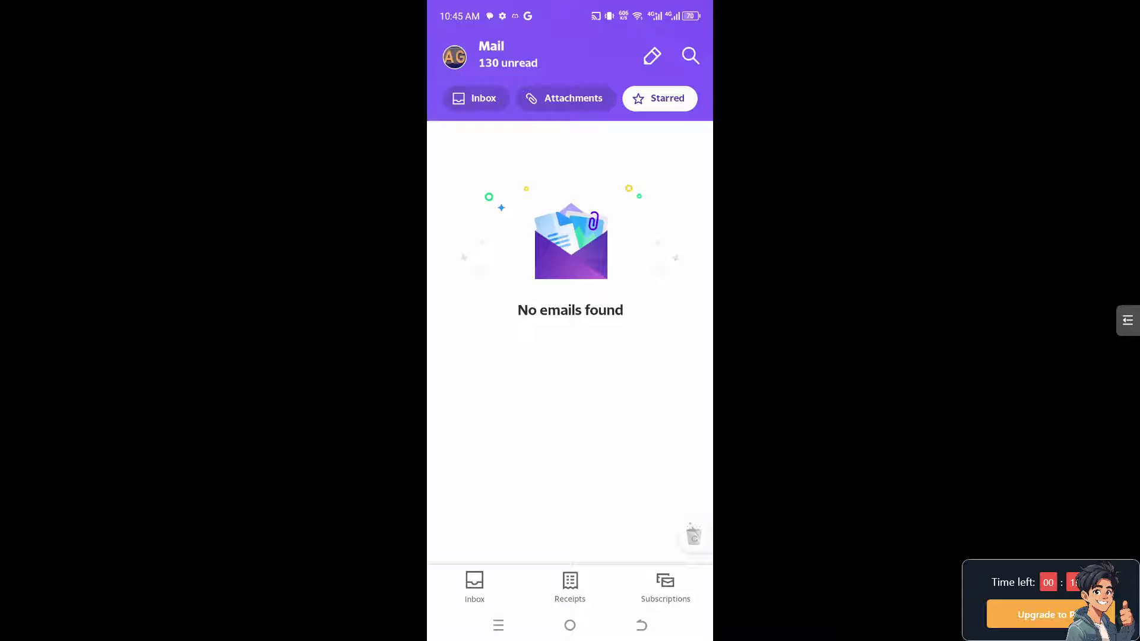
Reach the Yahoo account overview via the profile menu's Manage accounts entry.
left_click(455, 57)
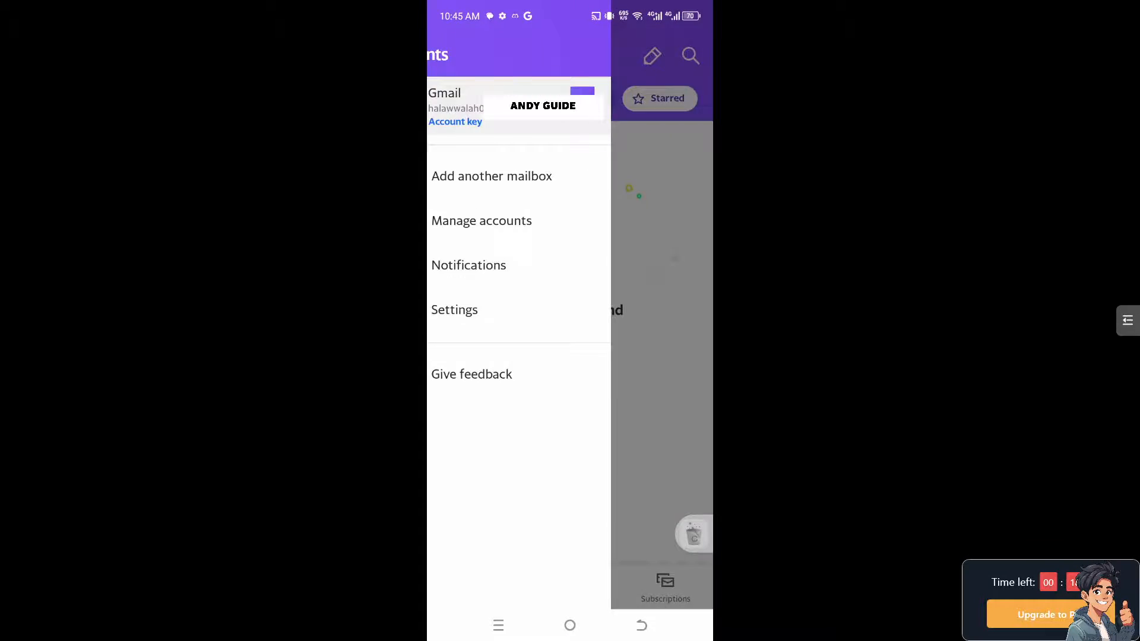
left_click(455, 309)
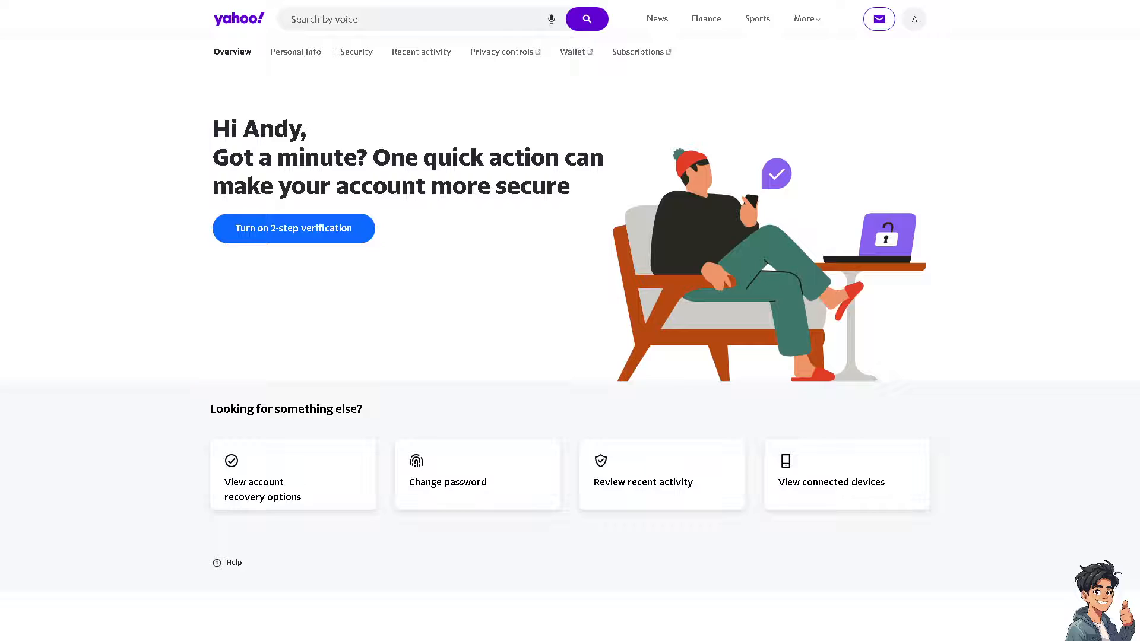
mouse_move(261, 488)
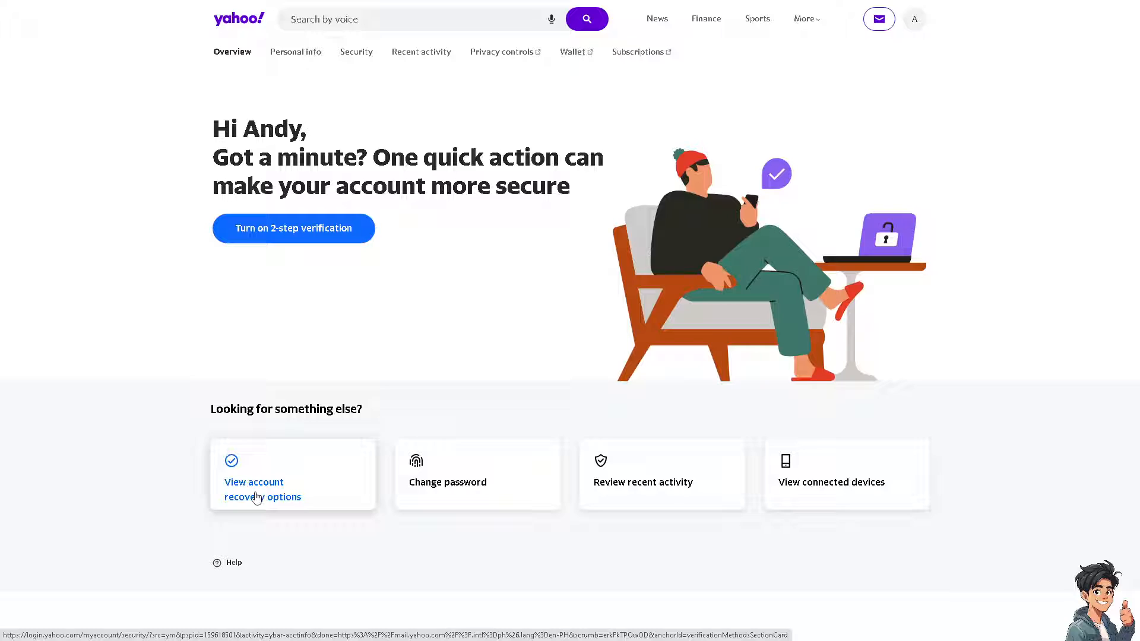
mouse_move(309, 507)
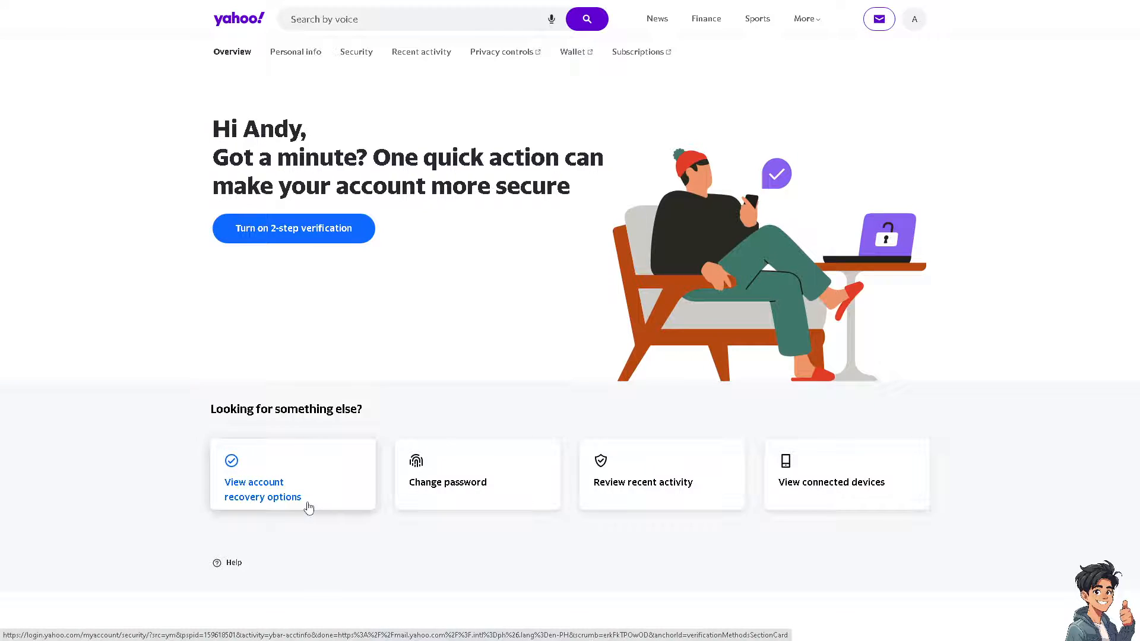
View the account recovery options listing verification methods.
left_click(261, 489)
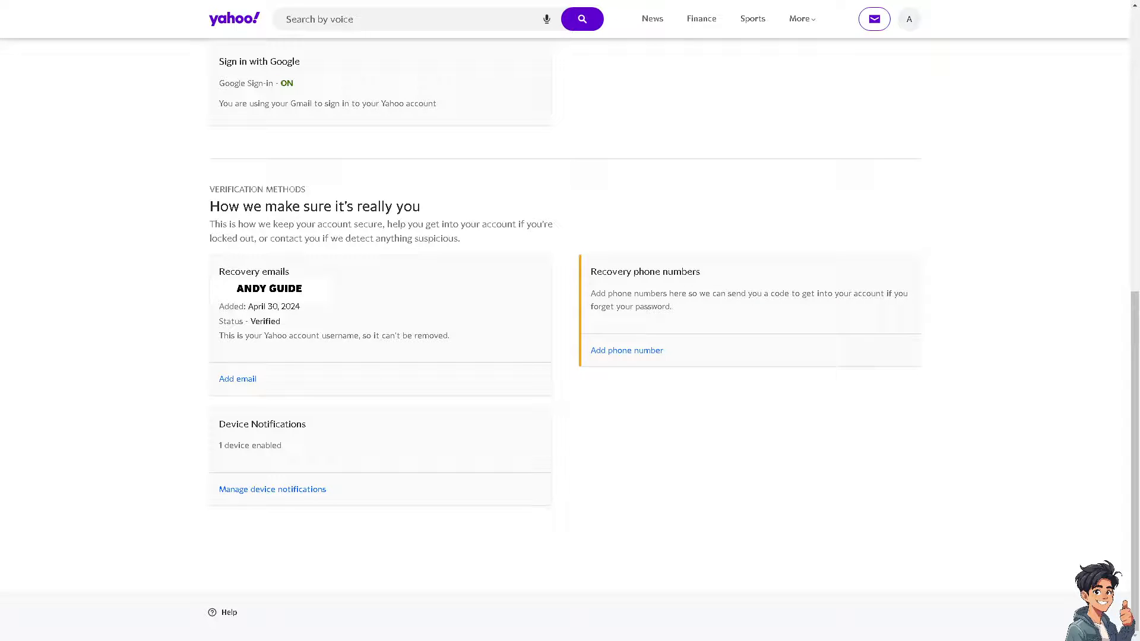
mouse_move(630, 286)
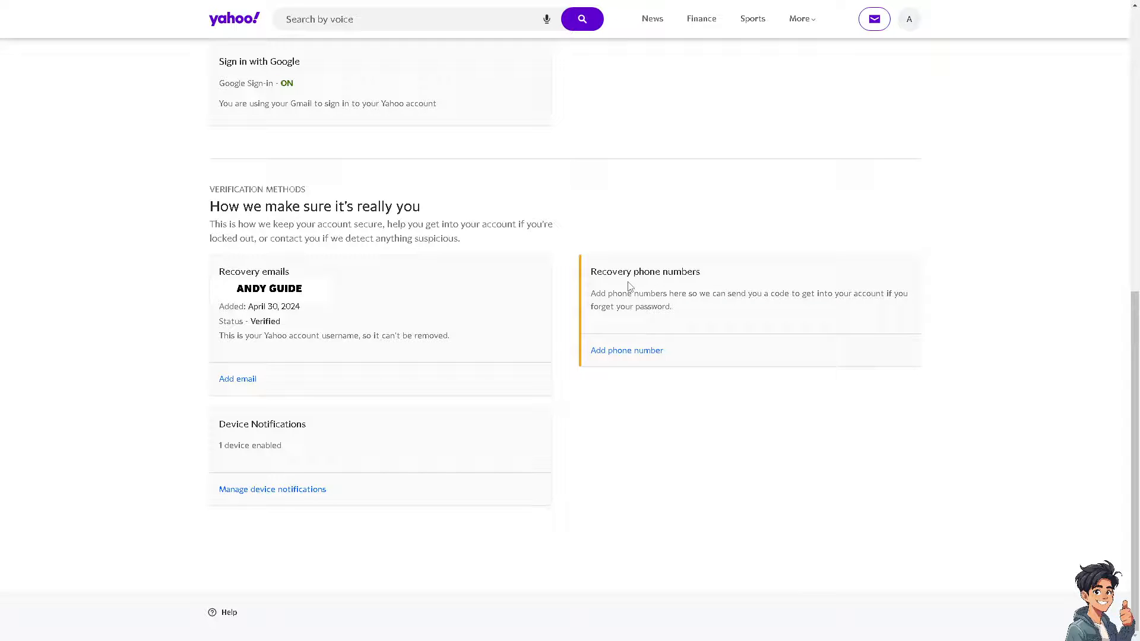
mouse_move(633, 345)
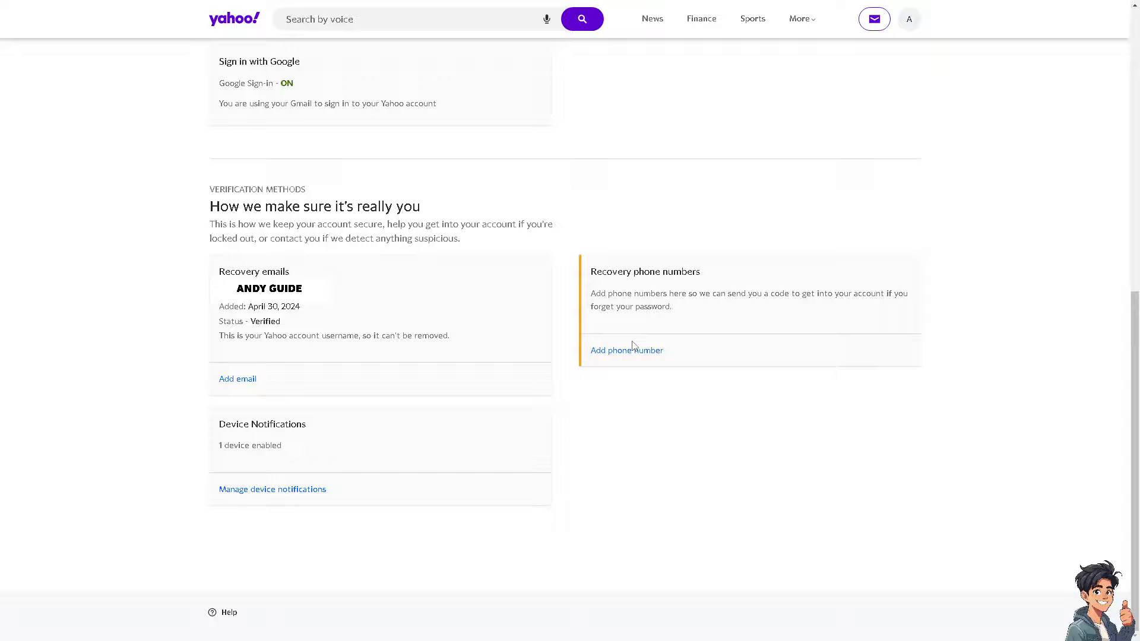
mouse_move(632, 349)
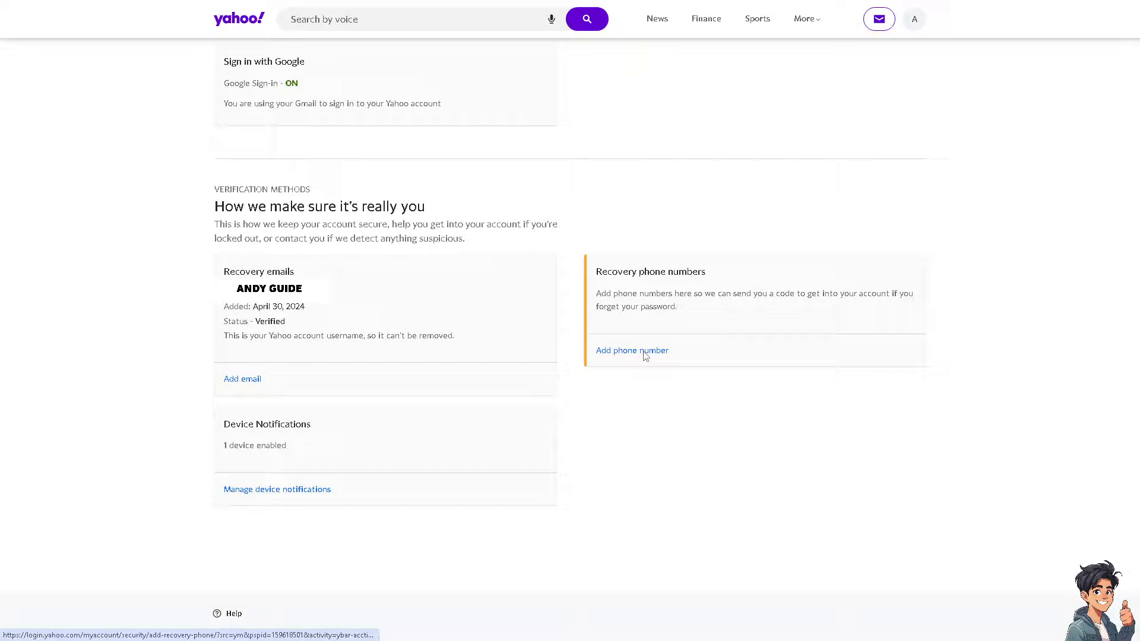
Begin adding a recovery phone number so the Add a phone number dialog appears.
left_click(631, 350)
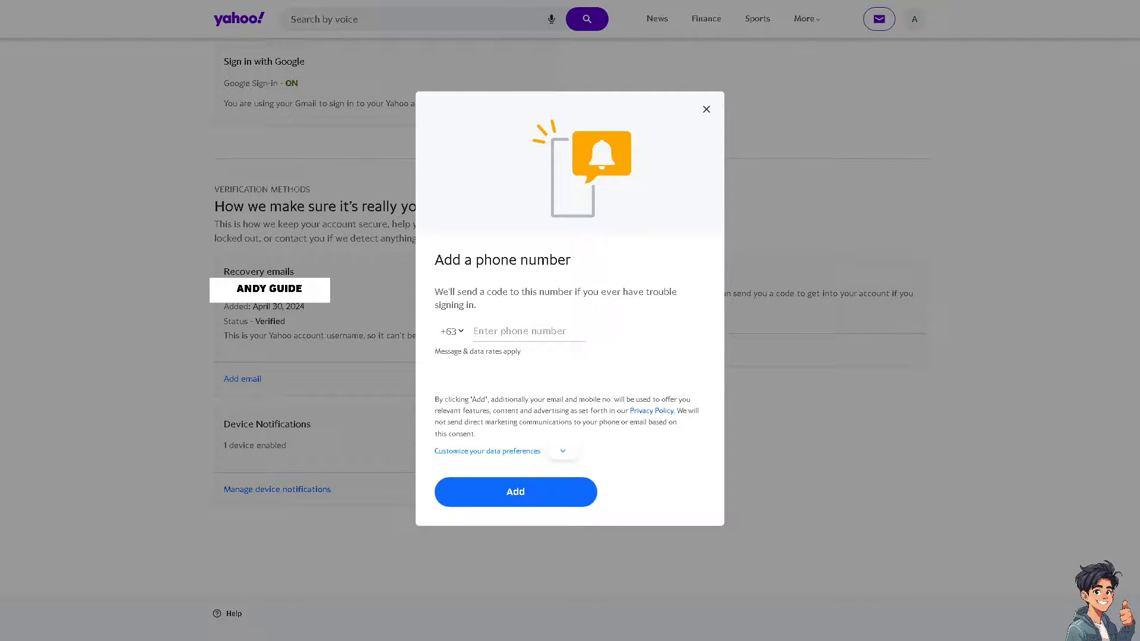
Choose country code +31 for the new recovery phone number, landing on the Yahoo support page.
left_click(450, 331)
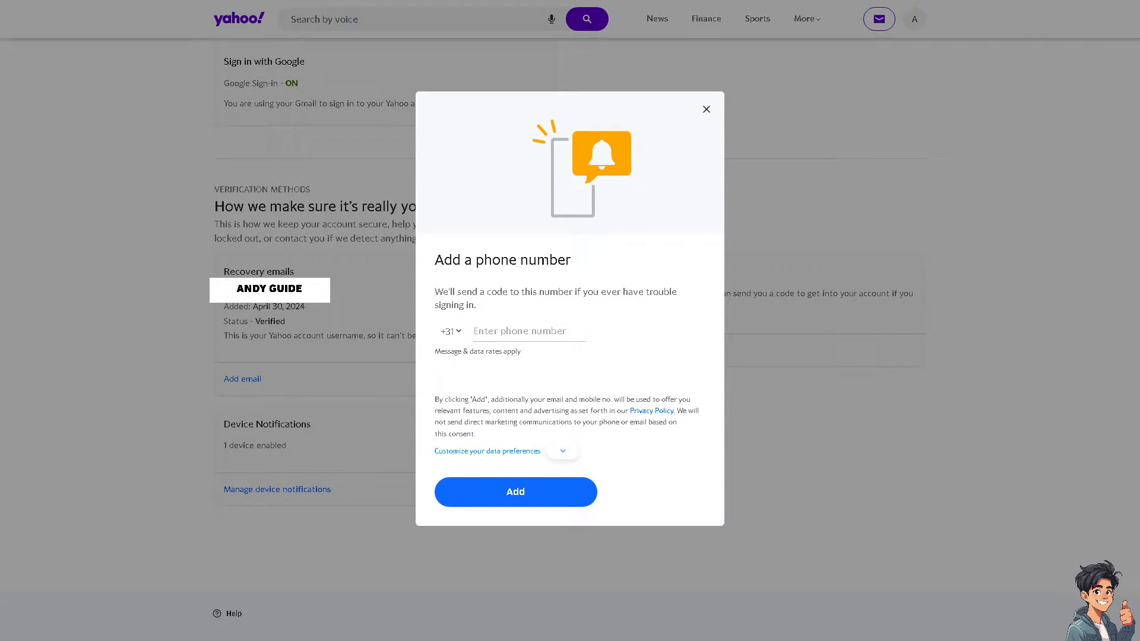
left_click(705, 108)
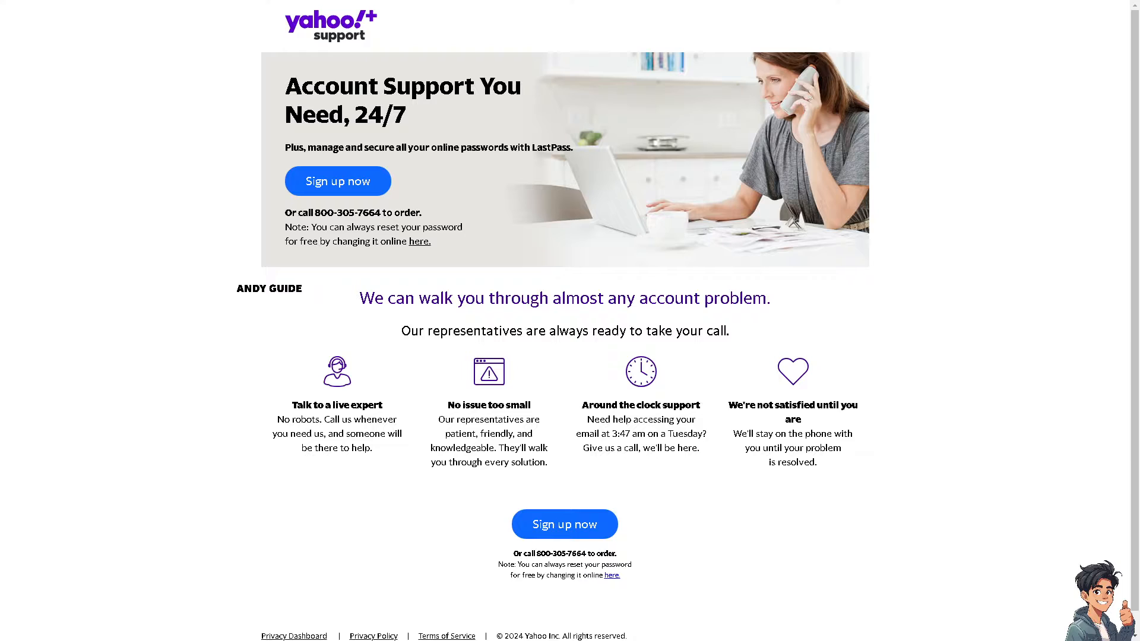
mouse_move(435, 395)
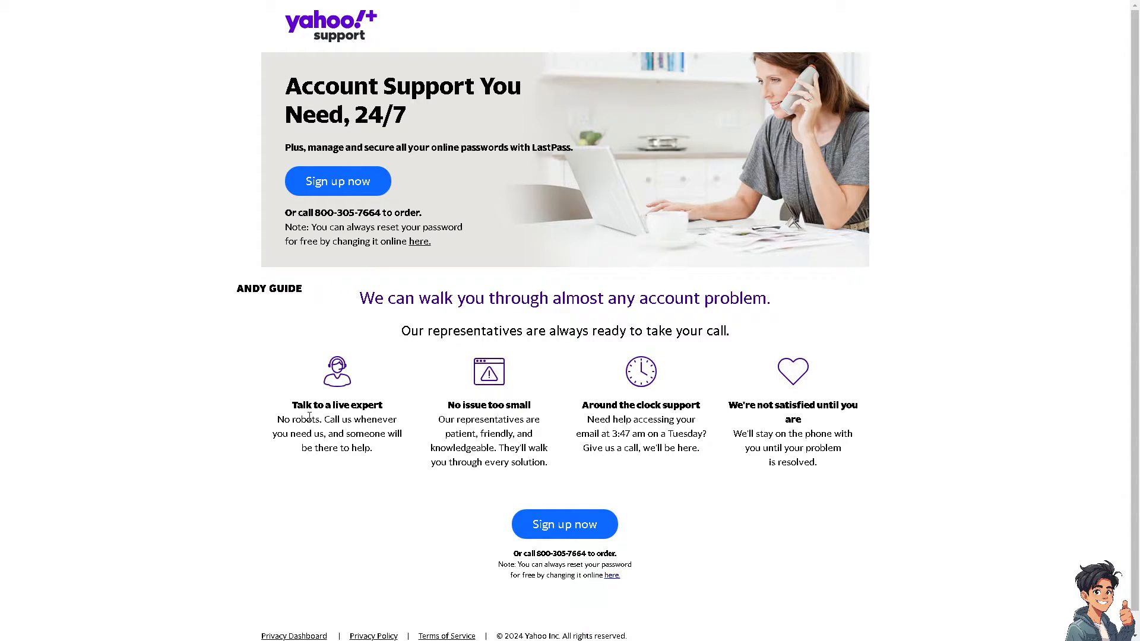
mouse_move(593, 478)
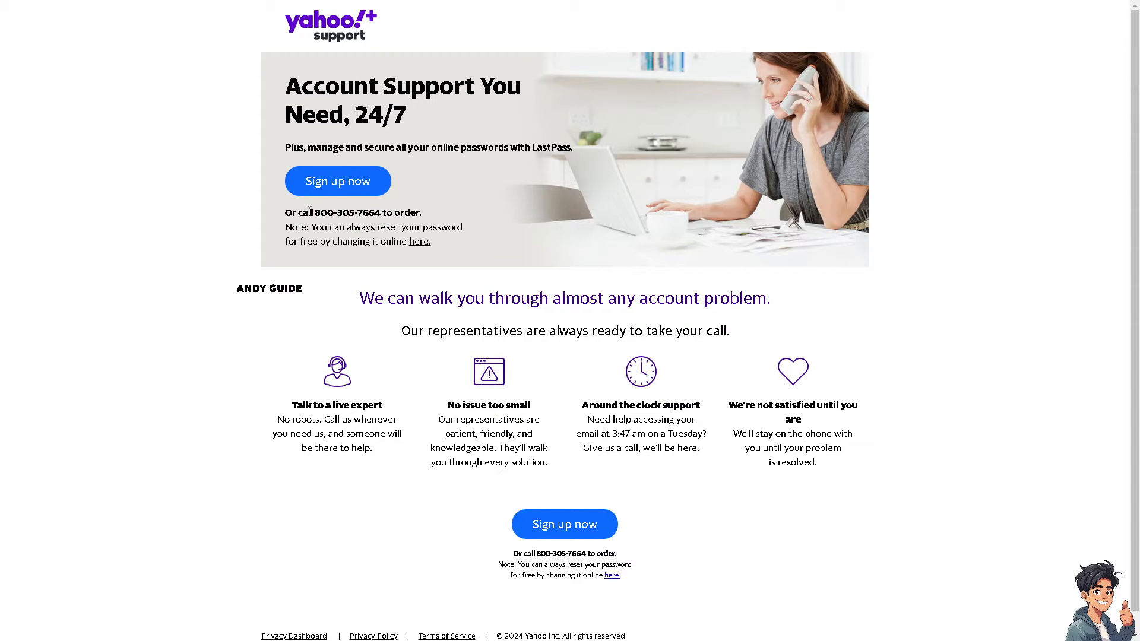
mouse_move(848, 310)
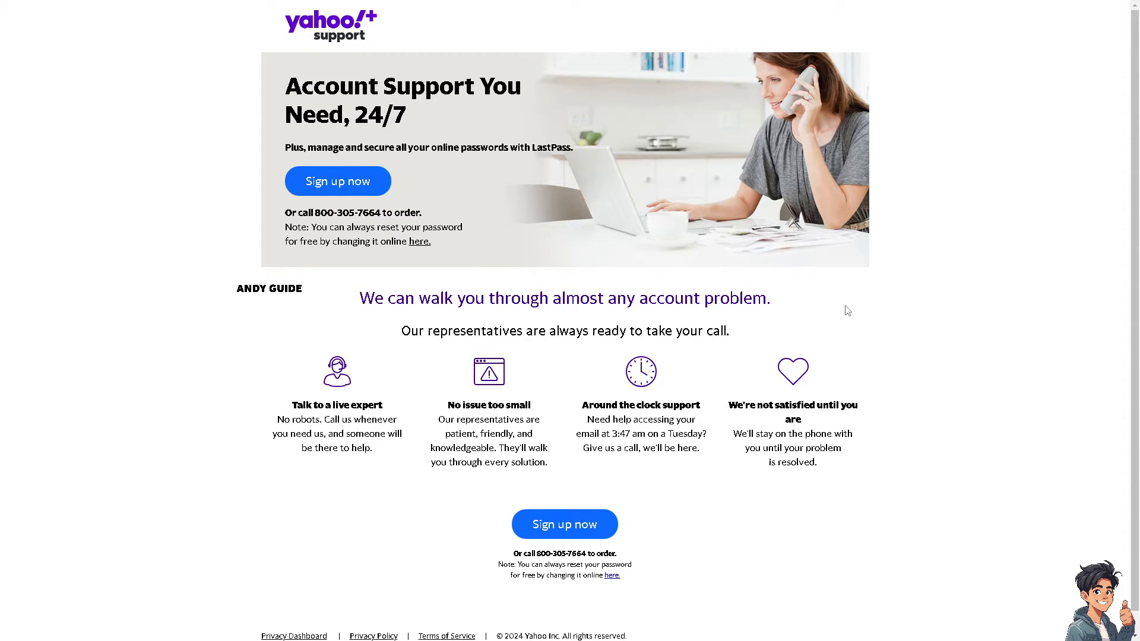
mouse_move(495, 349)
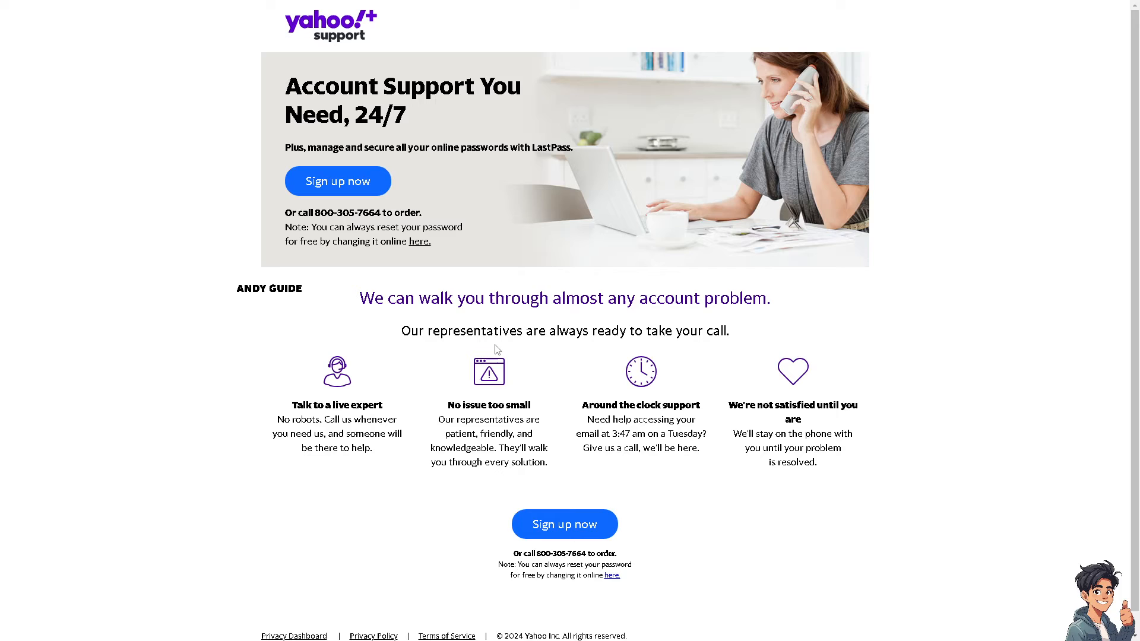
mouse_move(518, 361)
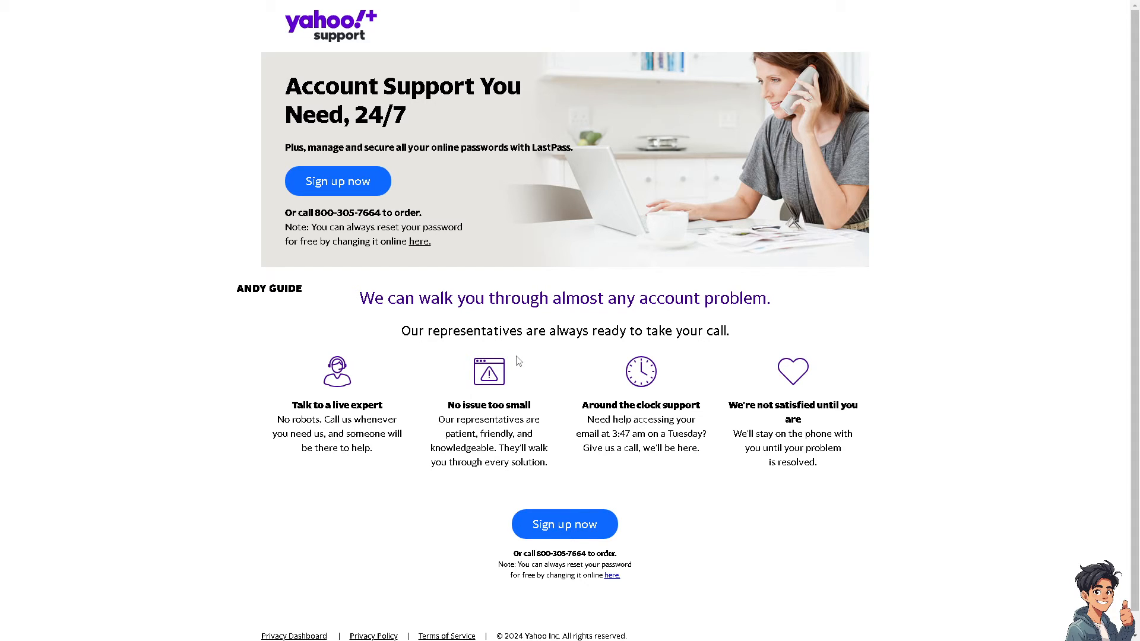
mouse_move(517, 361)
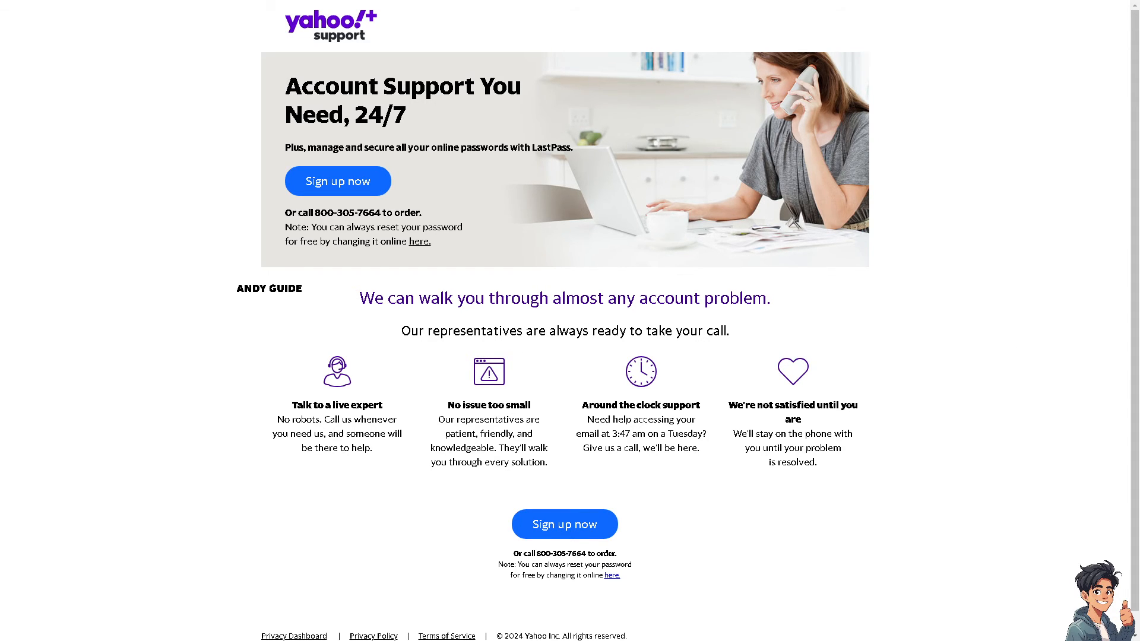